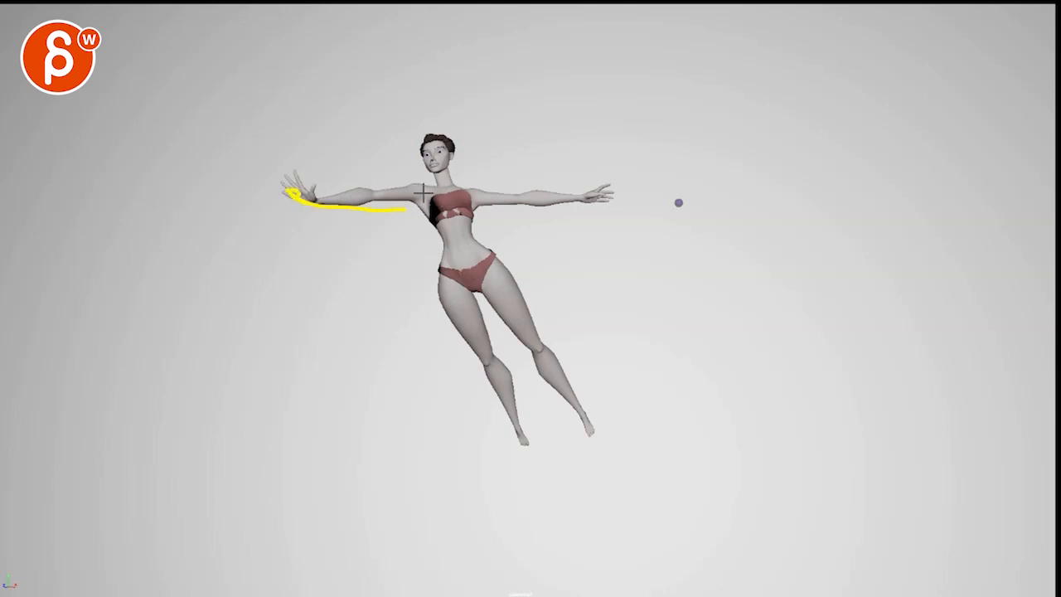
Sketch yellow strokes along the outstretched arm and down the chest and torso.
drag(418, 193, 471, 156)
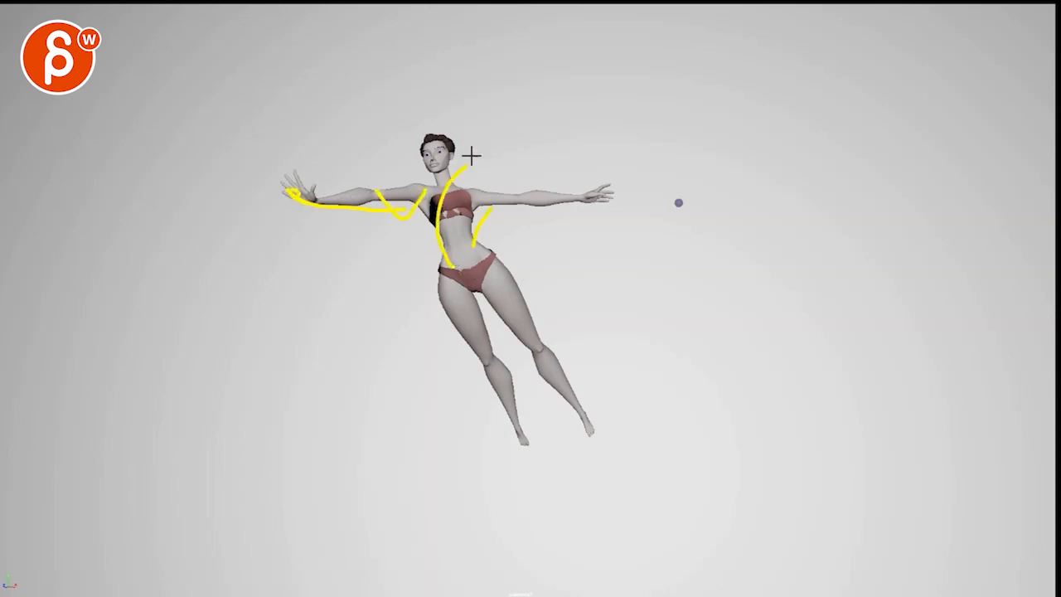
drag(473, 157, 451, 282)
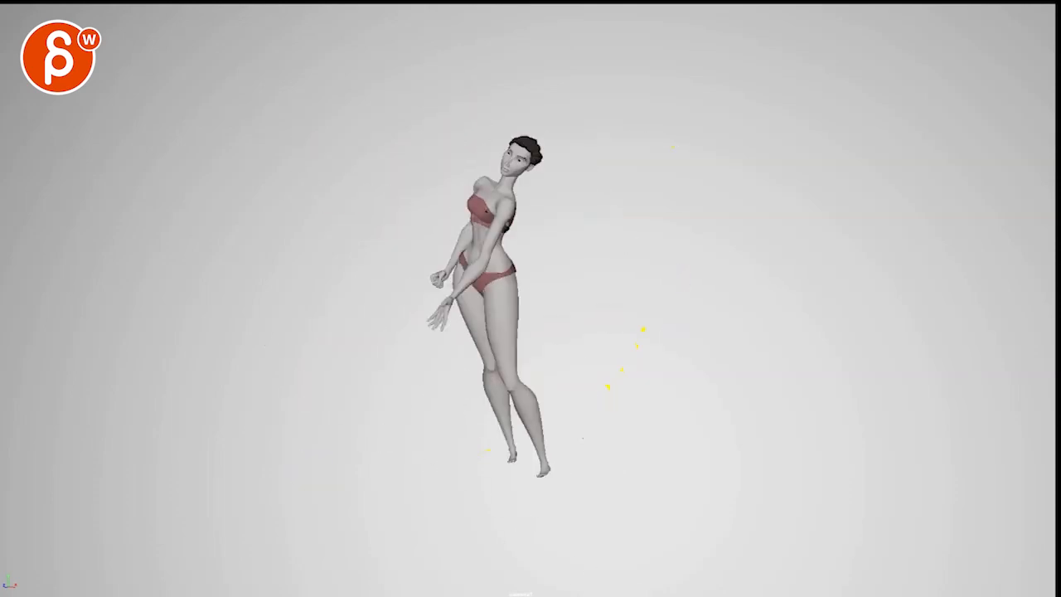
mouse_move(686, 388)
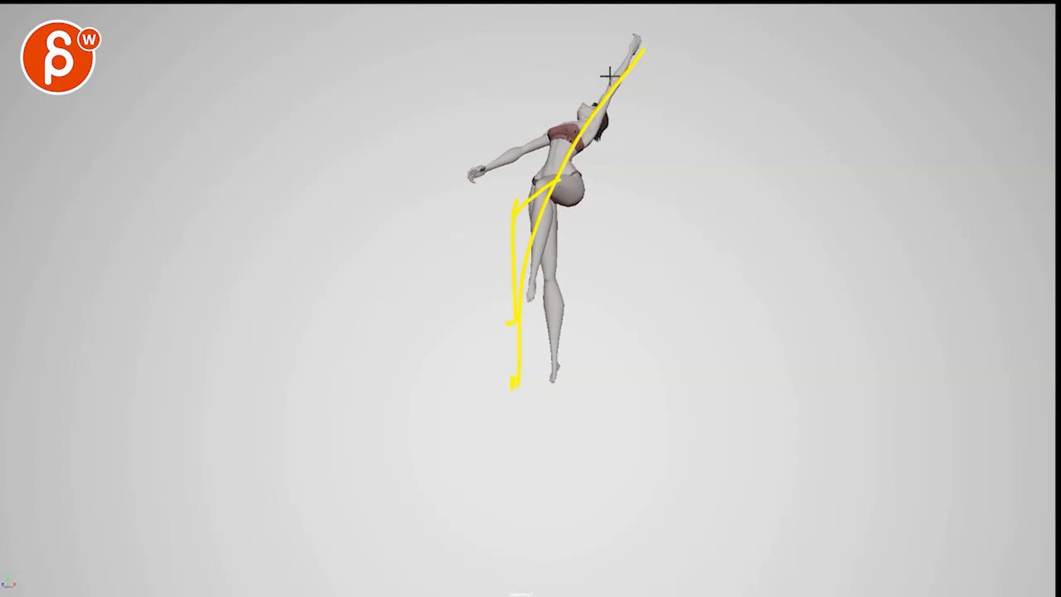
Sketch a sweeping yellow curve from the hip past the raised arm showing a stronger arc.
drag(607, 75, 700, 42)
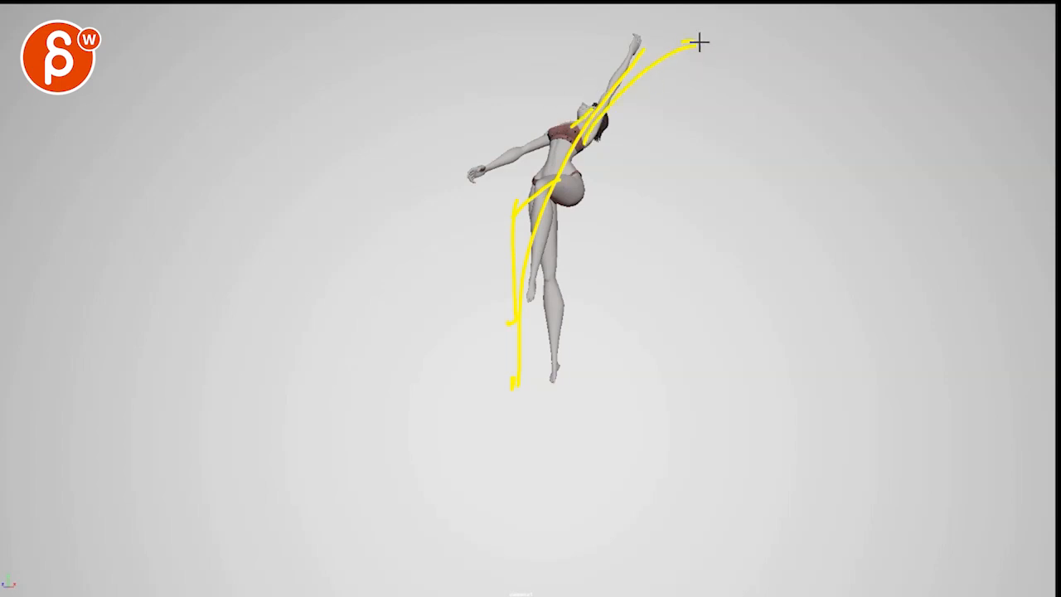